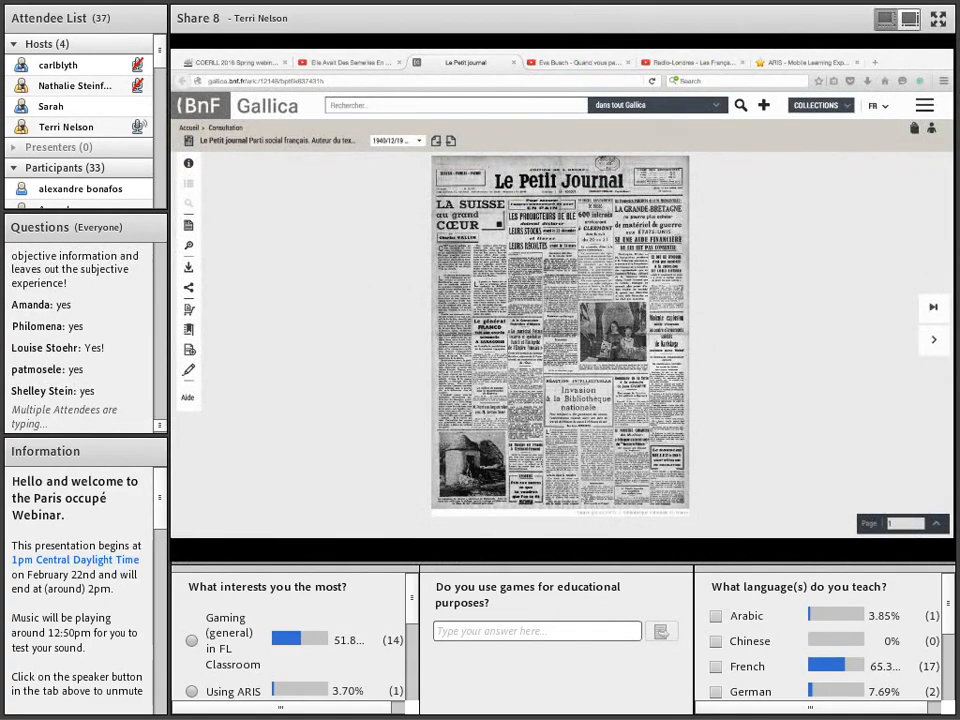
# Advance the shared Paris Occupé PDF to the 'Mort(e) en route' screen beside the Cameron & Ashley slide.
pyautogui.scroll(-3)
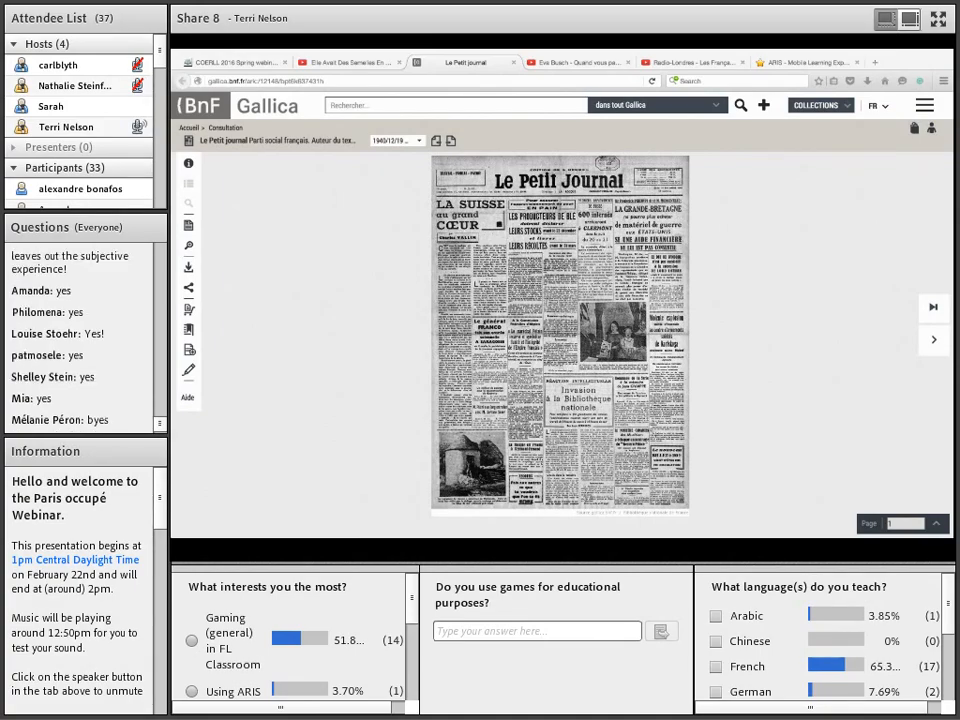
pyautogui.scroll(-3)
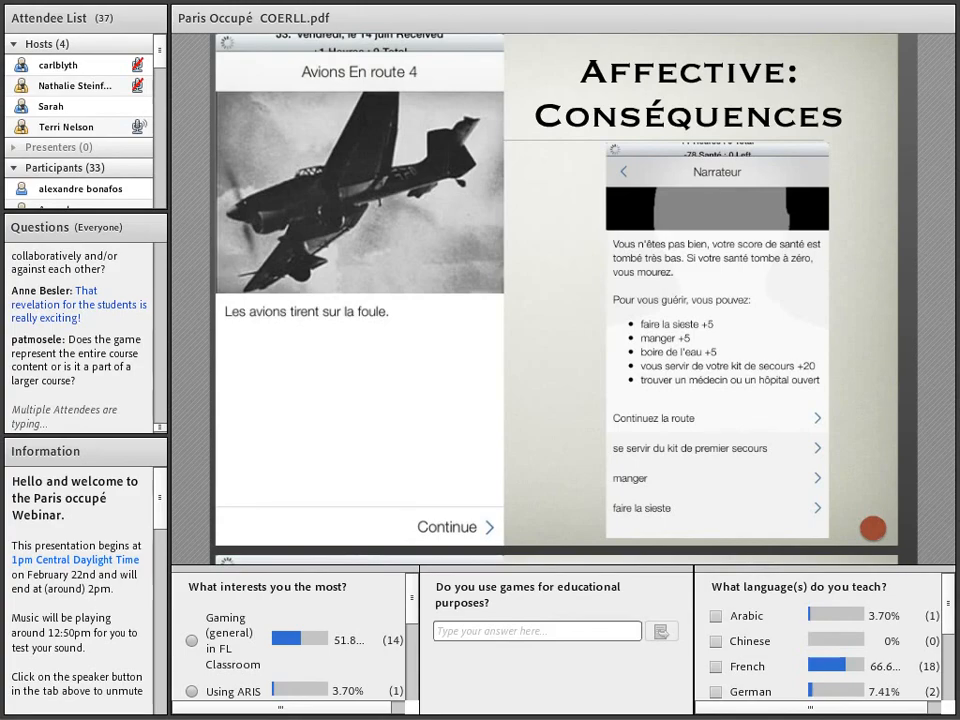
pyautogui.scroll(-3)
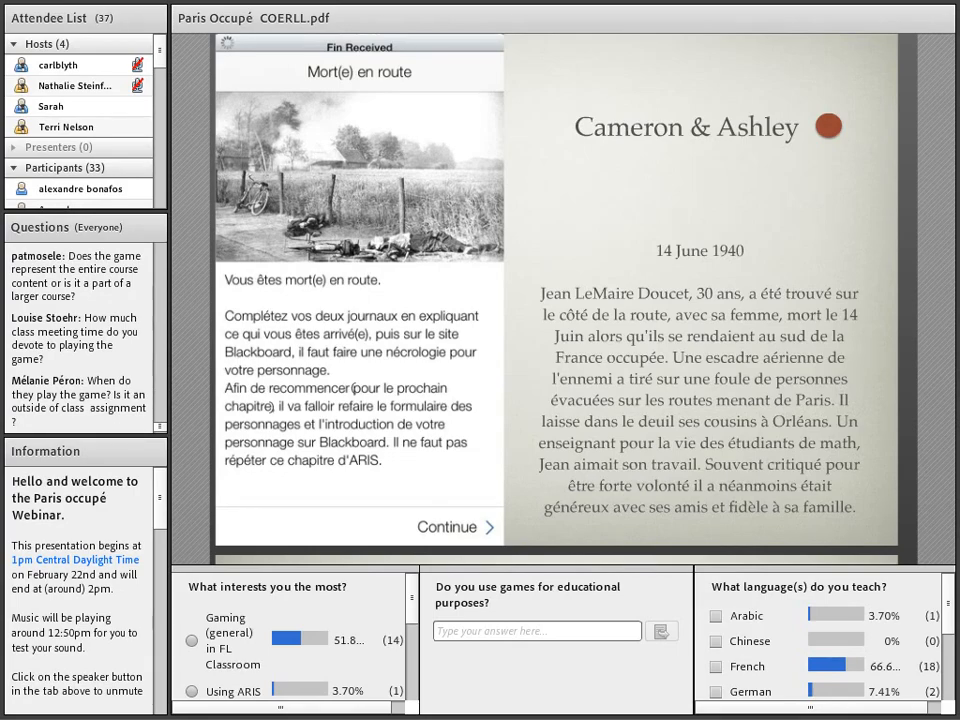
# Move the shared PDF to the 'A friend asks you to hide him/her' student-answers slide.
pyautogui.click(456, 528)
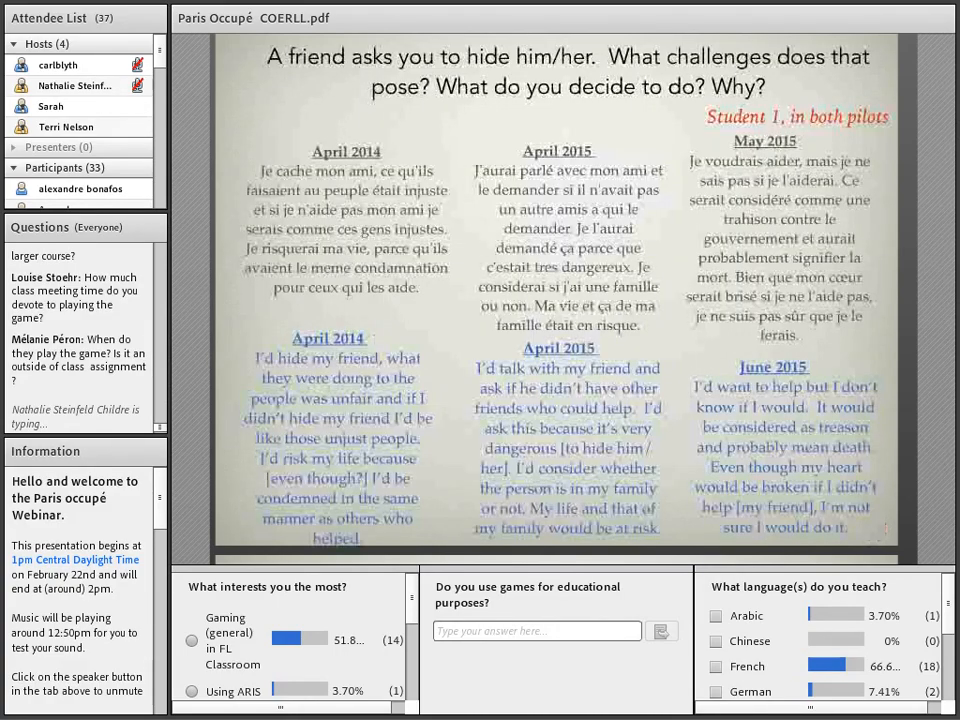
# Scroll the shared PDF down to the 'Programming Wish List' slide with its five bullets.
pyautogui.scroll(-3)
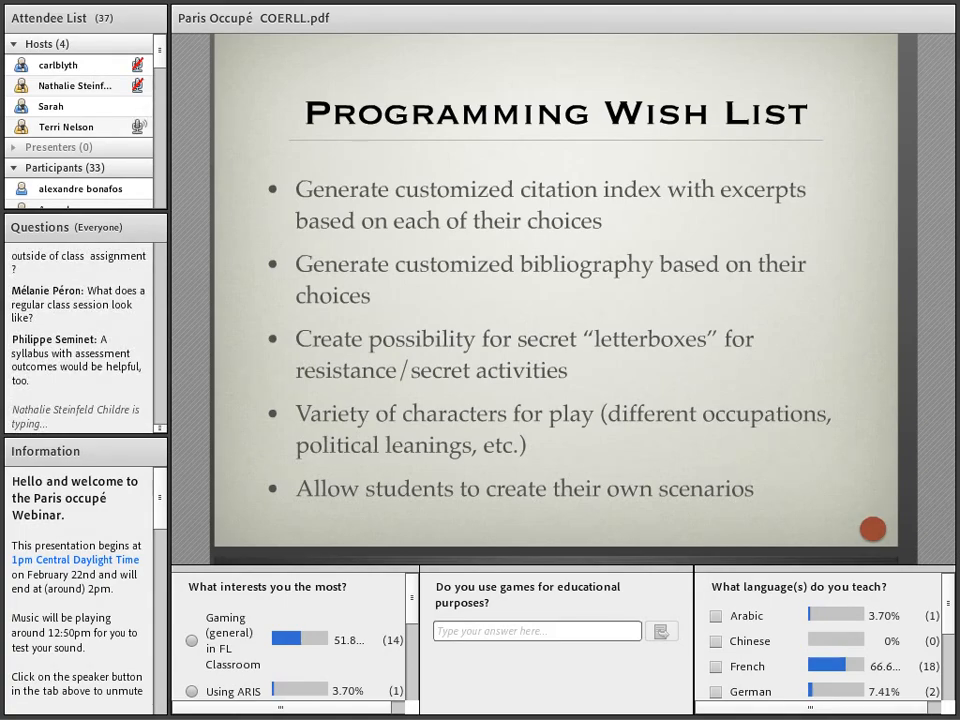
pyautogui.scroll(-3)
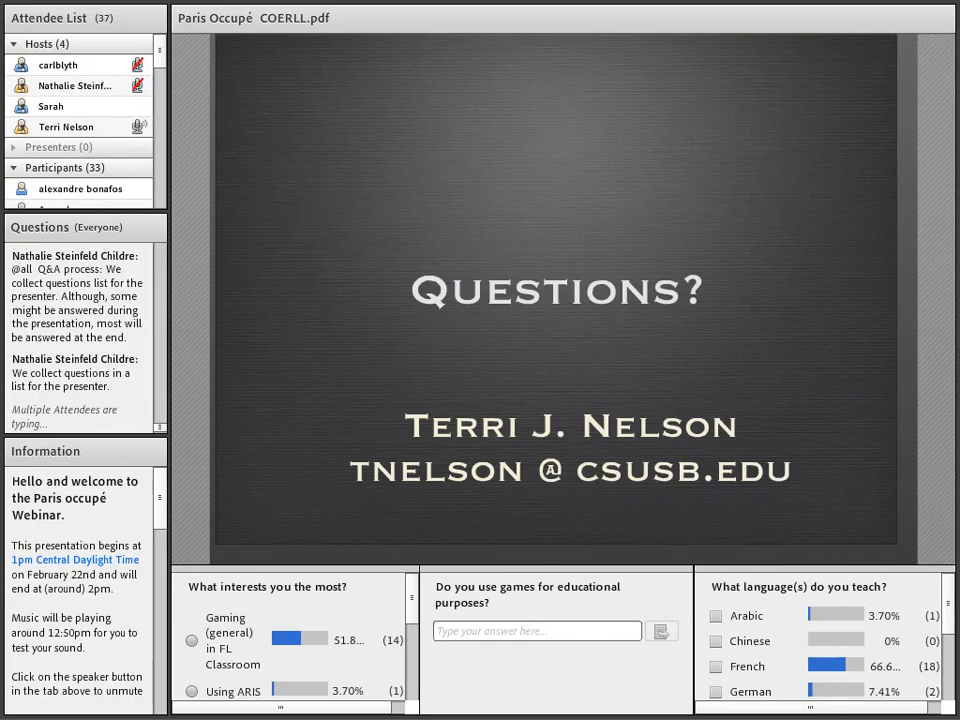
pyautogui.scroll(-3)
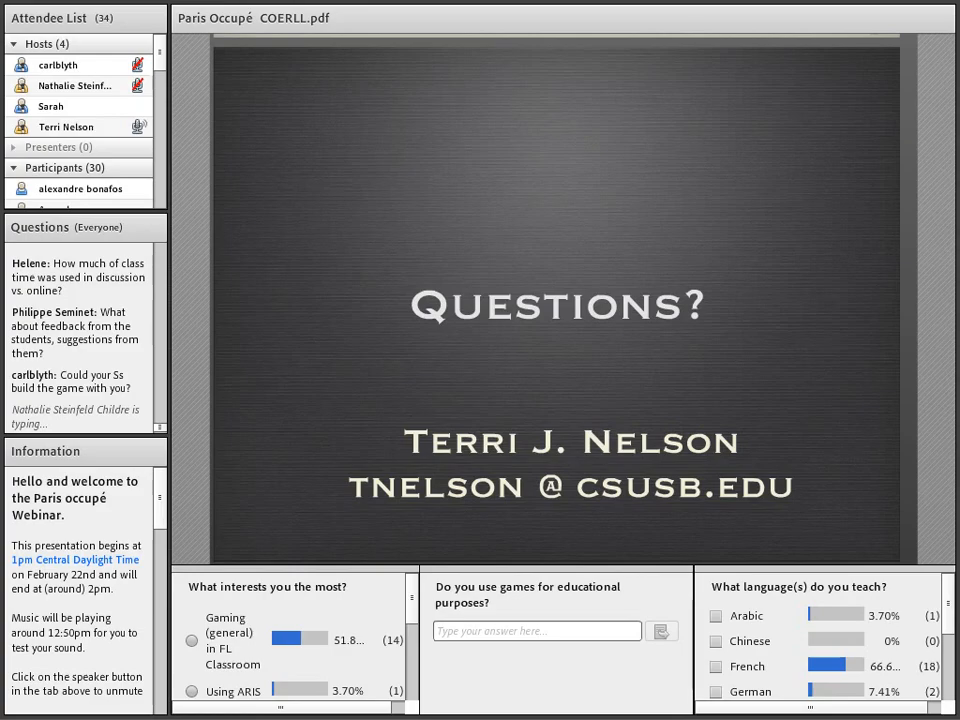
pyautogui.scroll(3)
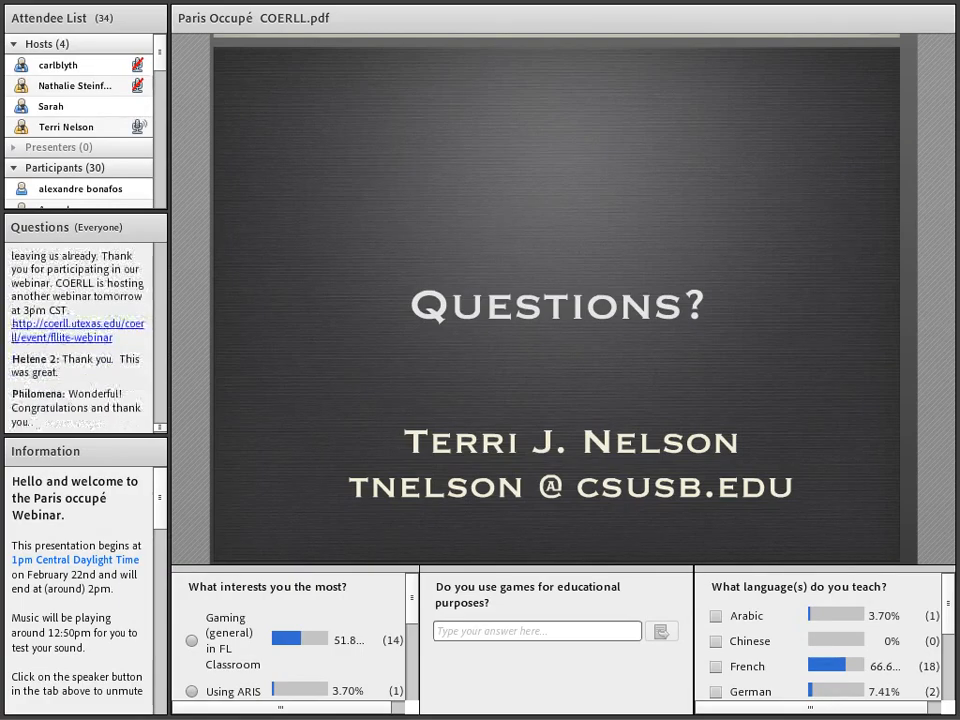
pyautogui.scroll(-3)
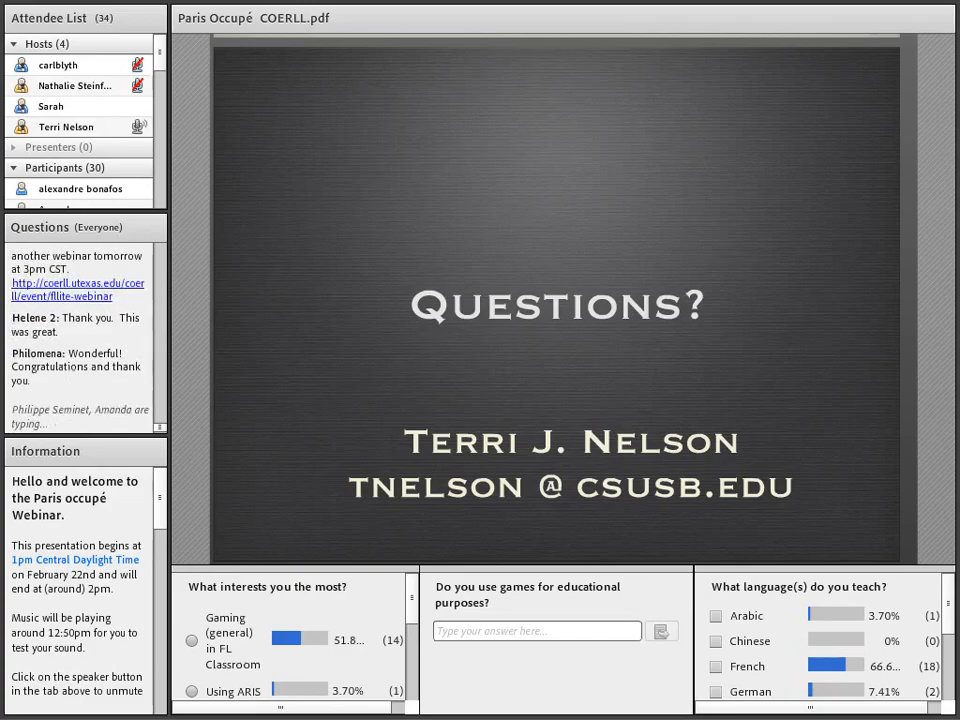